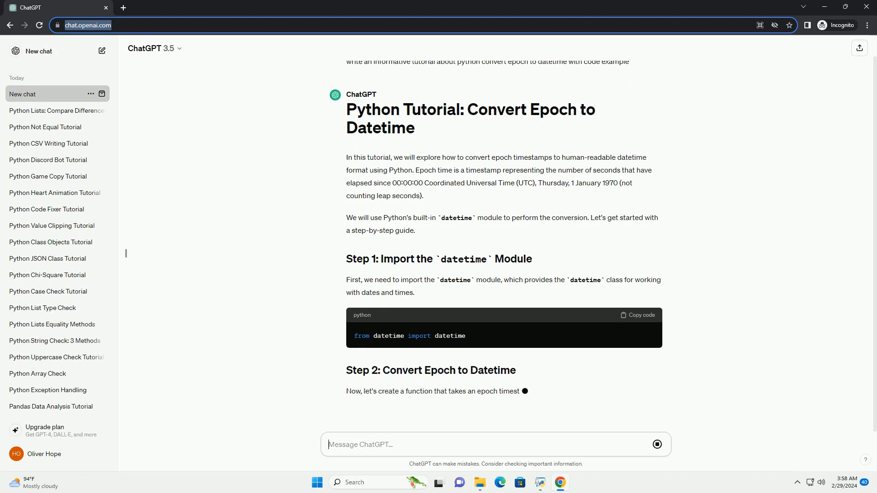
- Scroll down to follow the streaming tutorial through the Step 3 example code into Step 4 on timezones
scroll(down, 3)
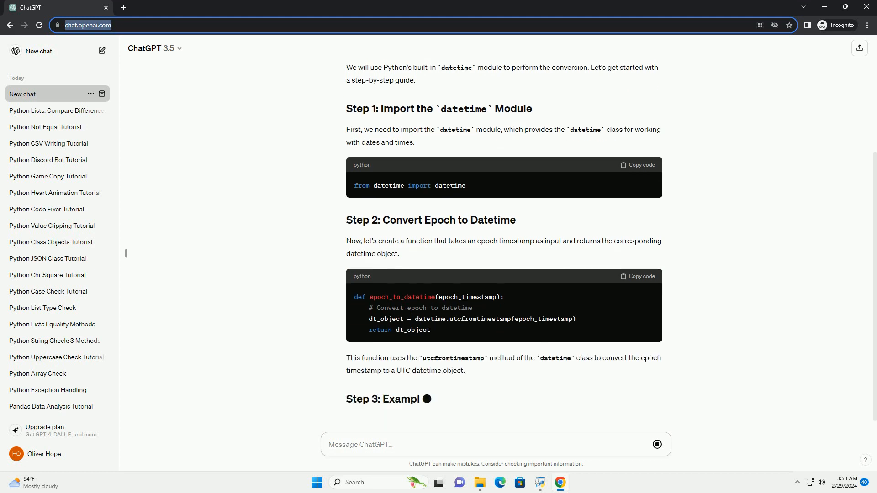
scroll(down, 3)
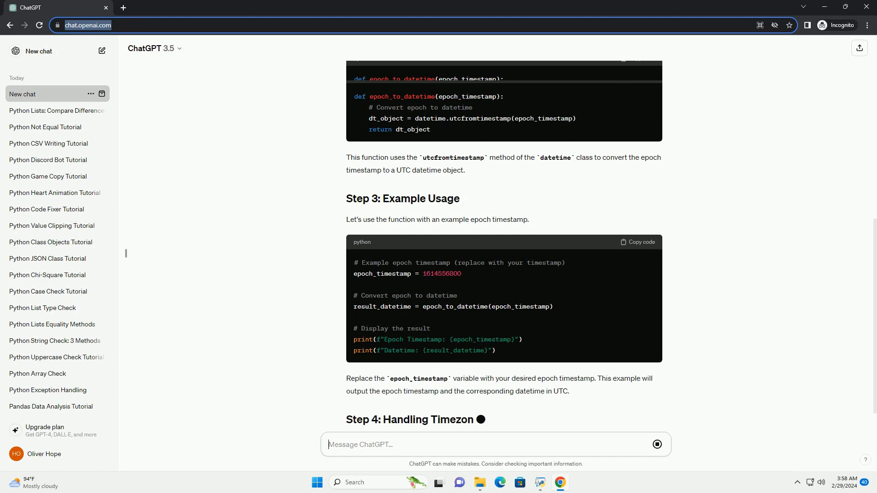
scroll(down, 3)
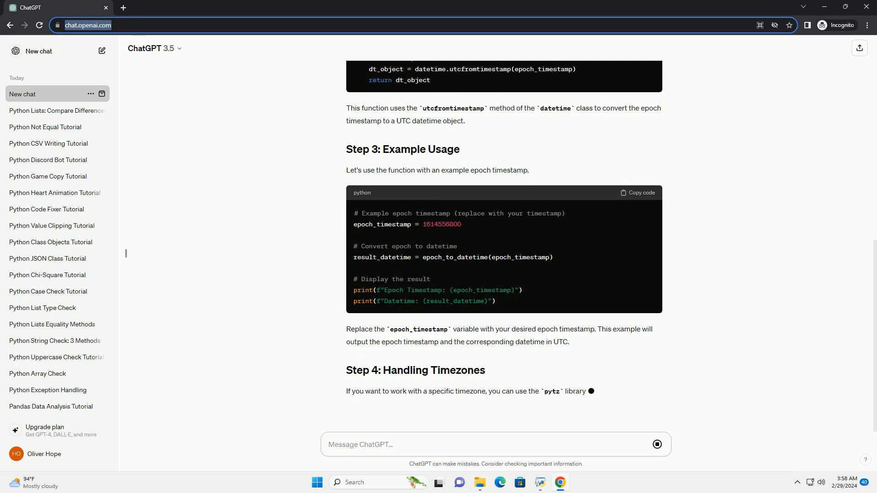
- Scroll down to follow the pytz timezone function, updated example usage and closing summary
scroll(down, 3)
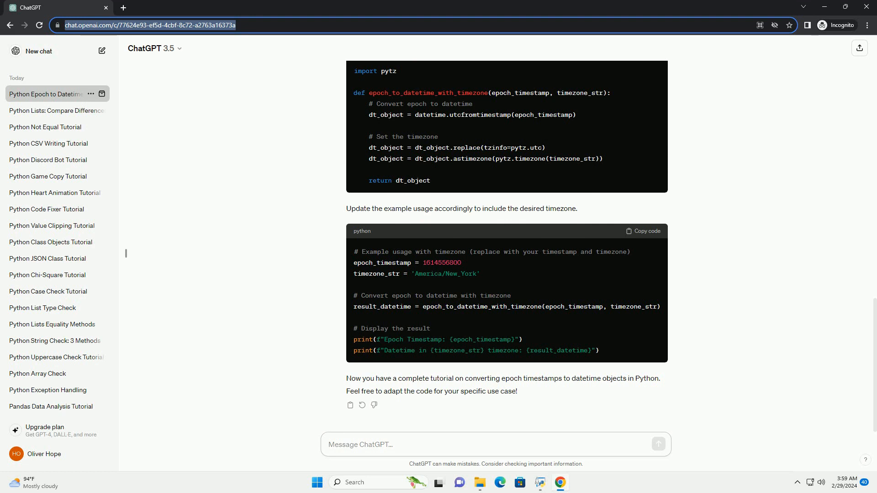
click(359, 444)
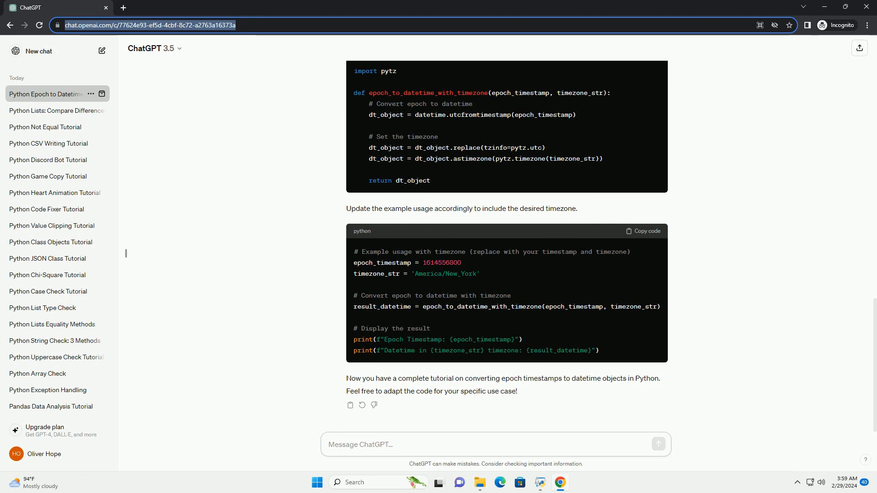
click(495, 444)
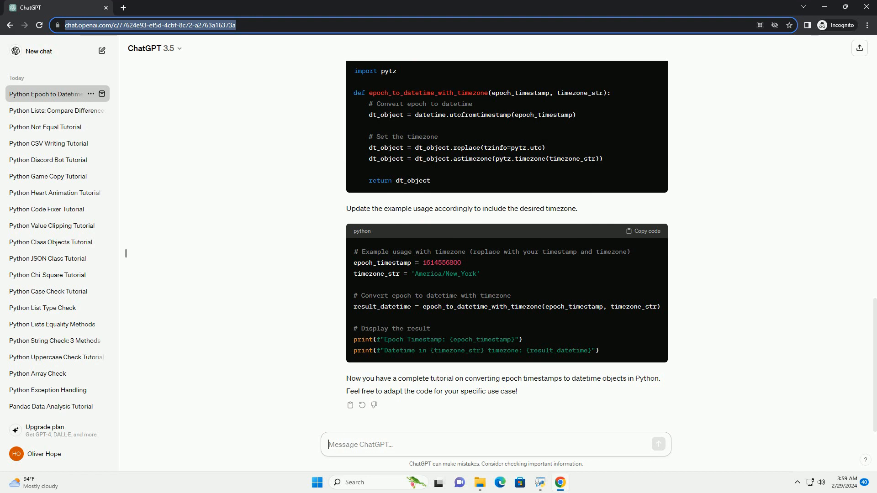